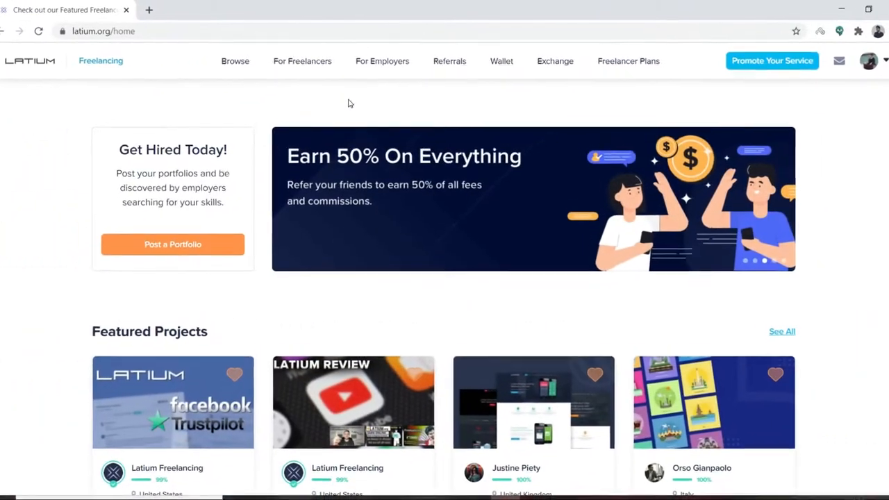
From For Employers, start posting a new project
left_click(382, 61)
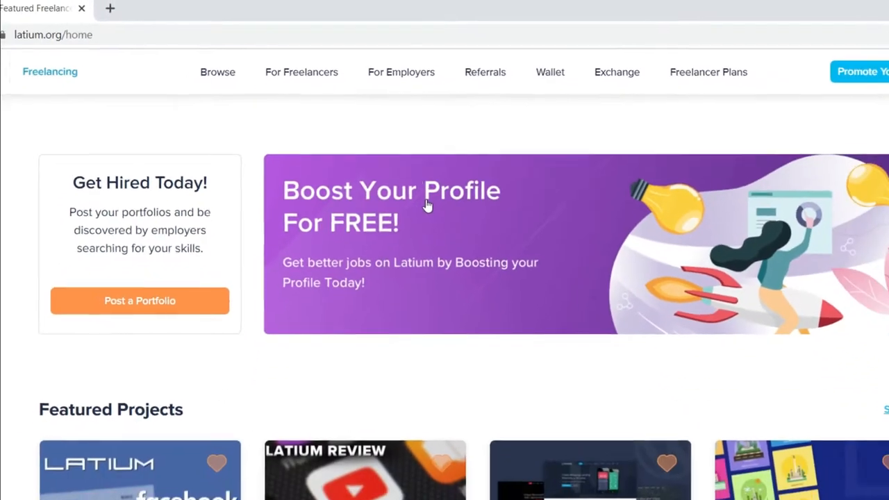
left_click(400, 72)
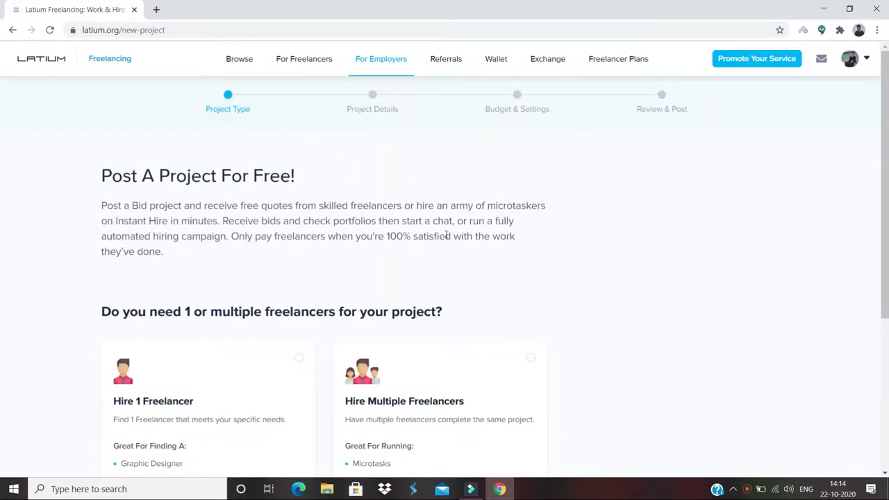
Choose Hire Multiple Freelancers and Hire Instantly at a fixed price
scroll("down", 3)
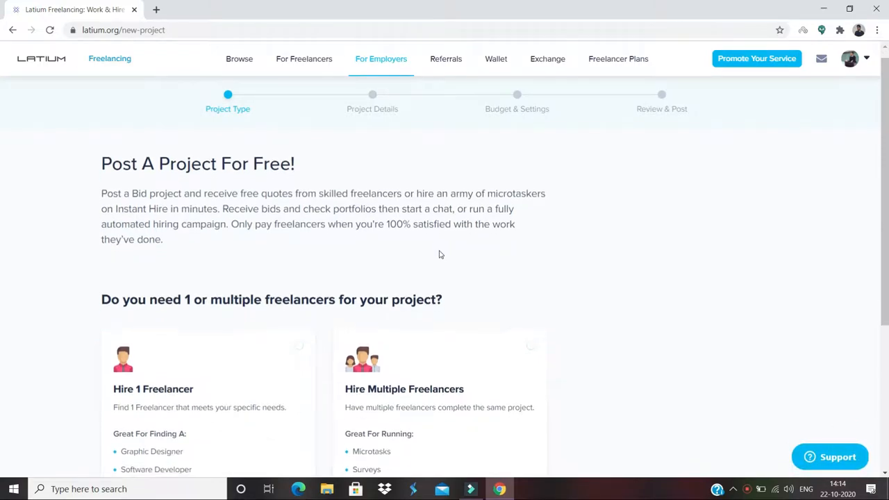
scroll("down", 3)
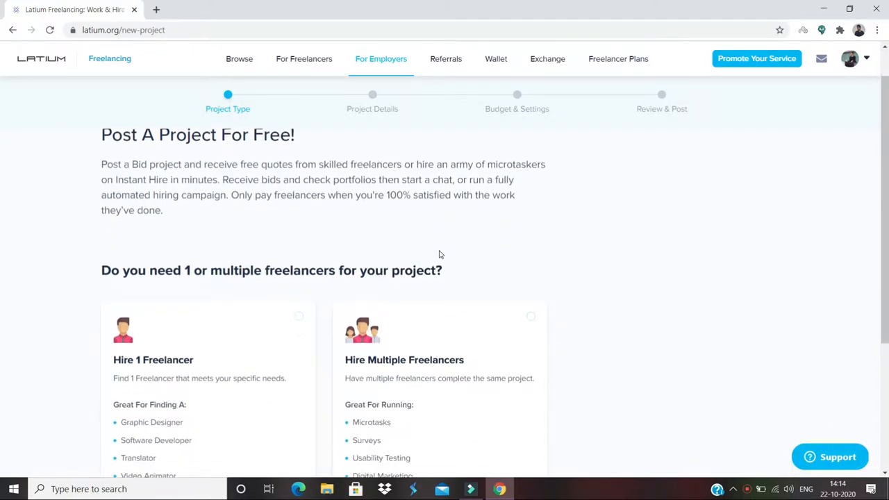
scroll("down", 3)
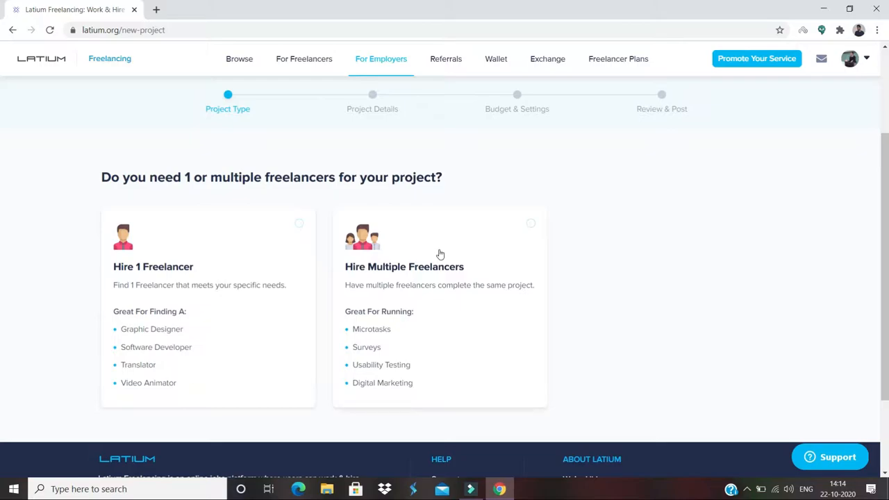
mouse_move(400, 322)
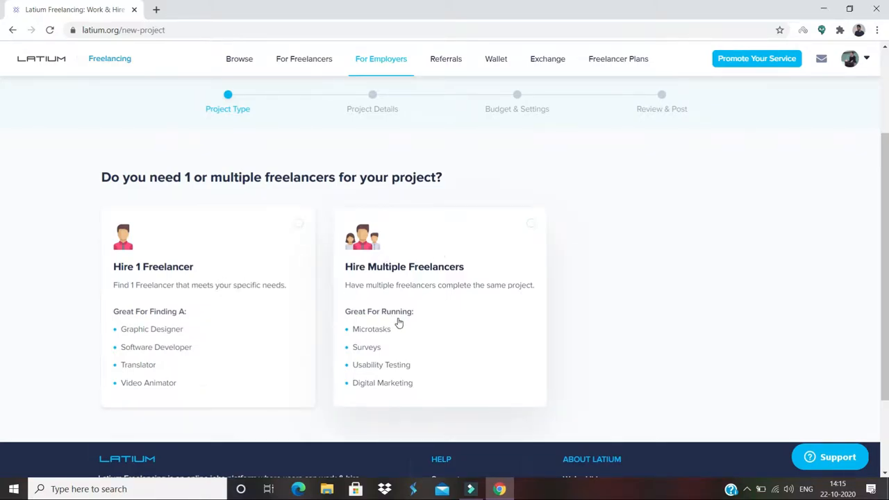
mouse_move(533, 287)
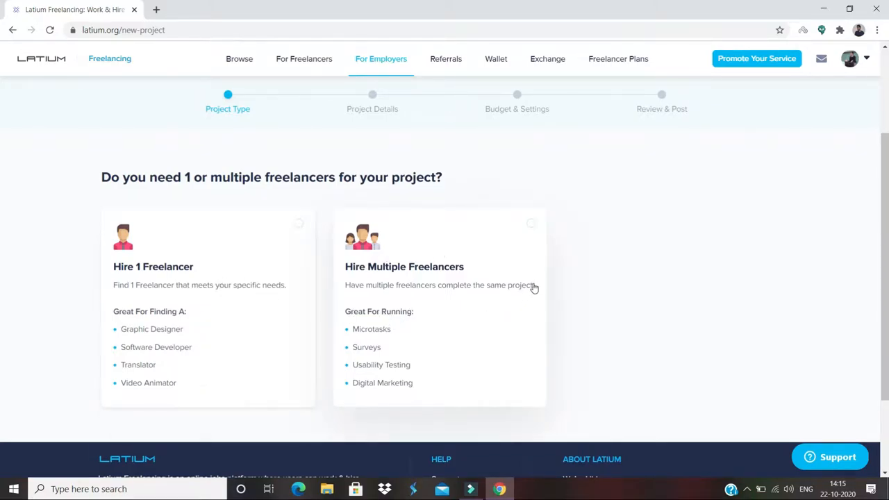
scroll("down", 3)
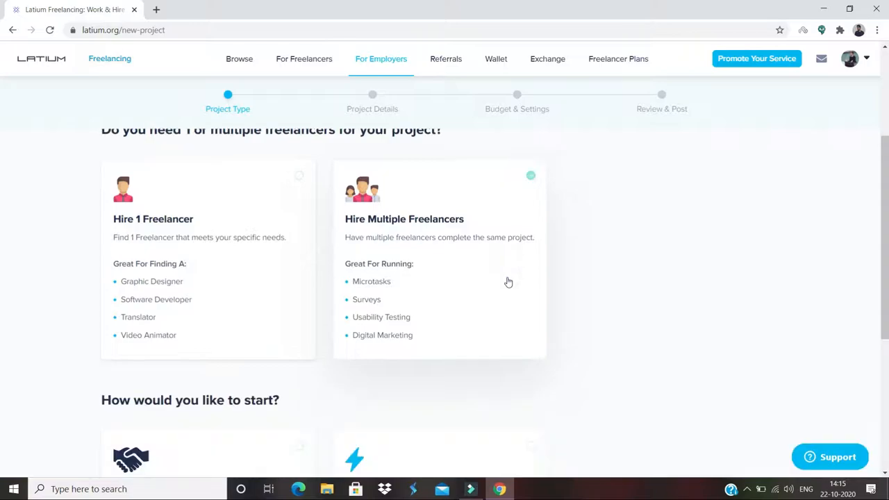
scroll("down", 3)
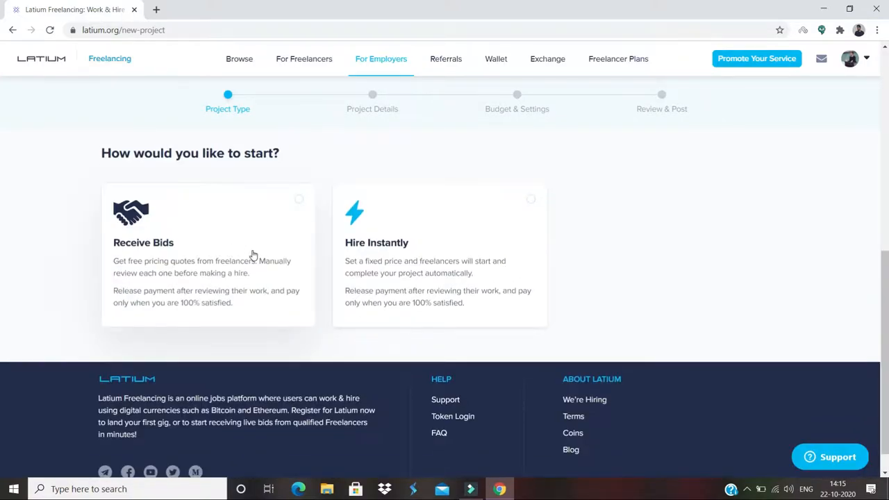
mouse_move(395, 271)
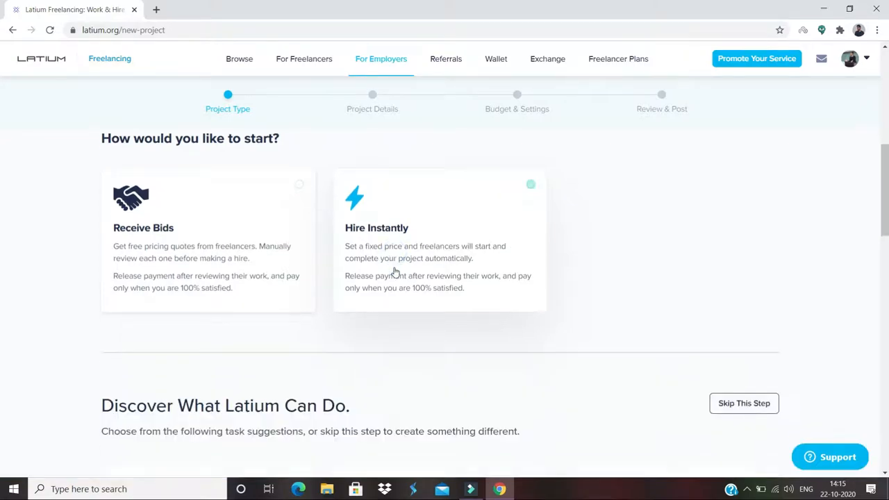
Pick the Audio & Music card and get started, reaching the Project Details step
scroll("down", 3)
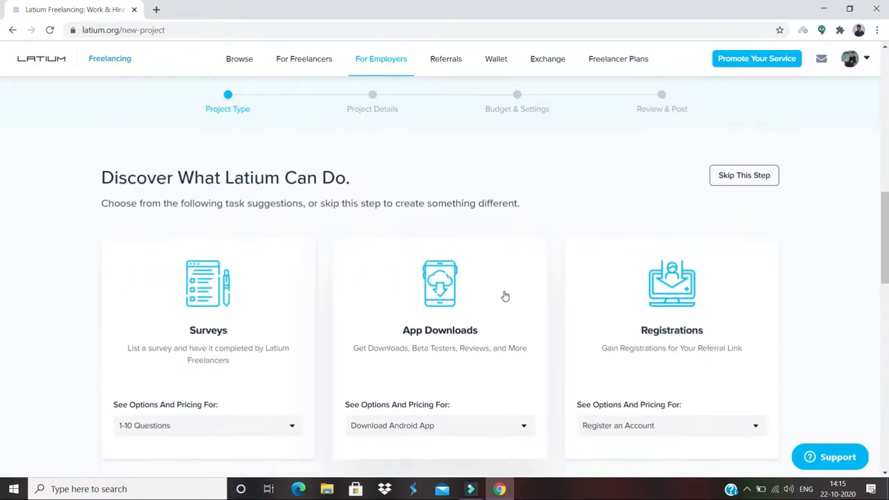
scroll("down", 3)
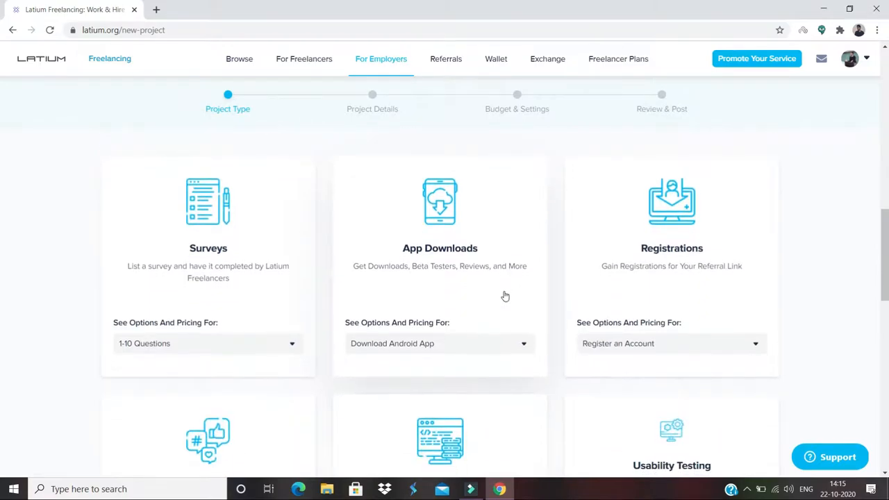
scroll("down", 3)
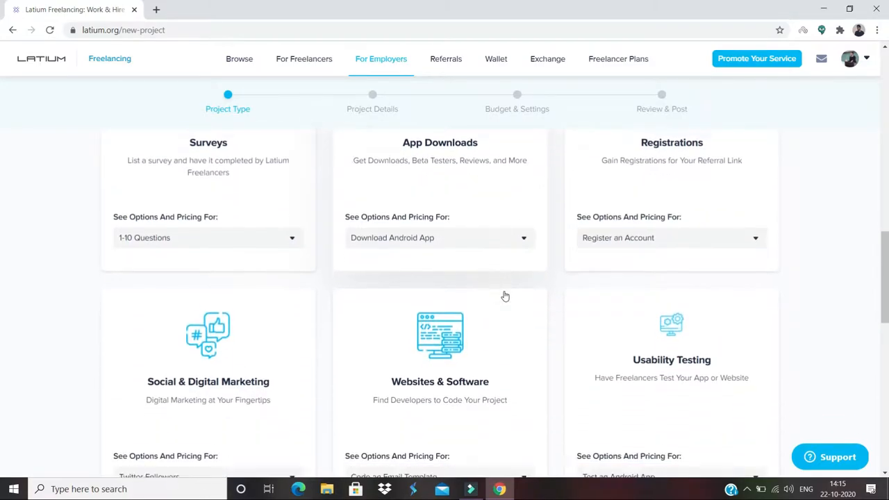
scroll("down", 3)
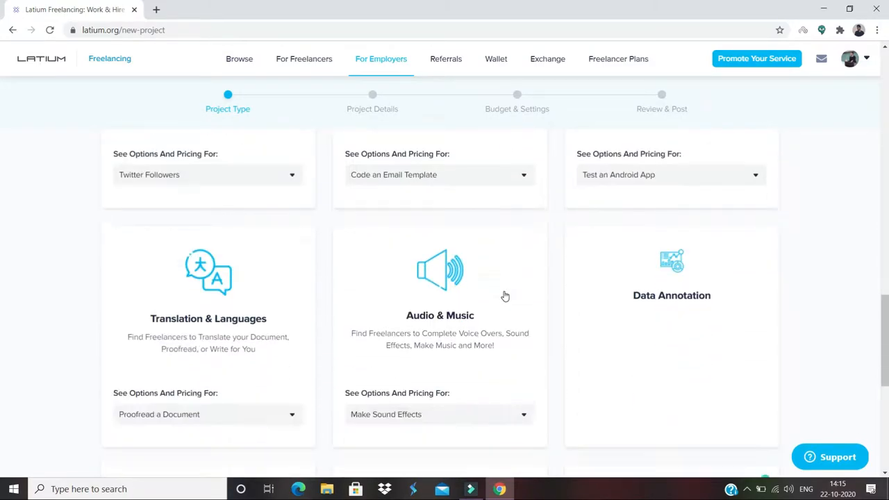
scroll("down", 3)
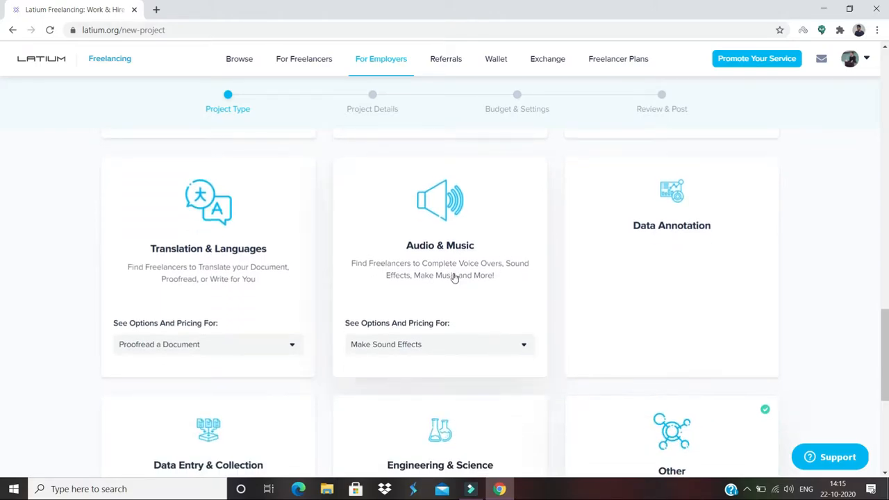
mouse_move(453, 288)
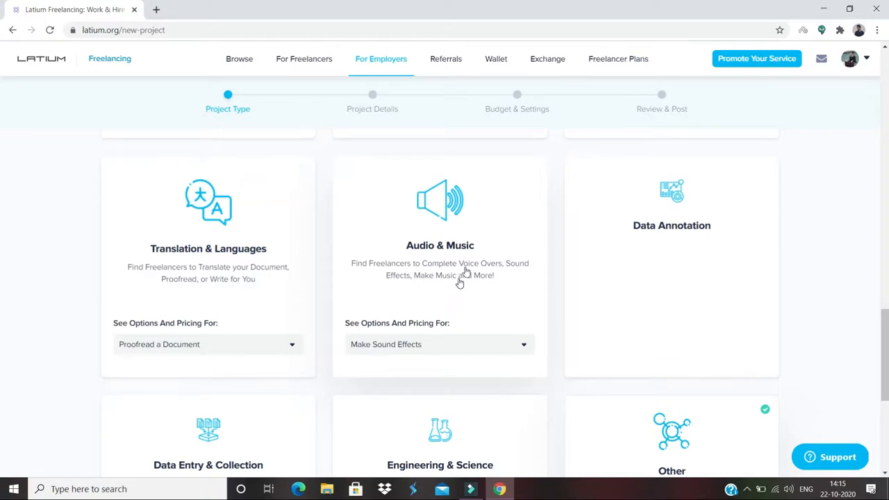
left_click(439, 202)
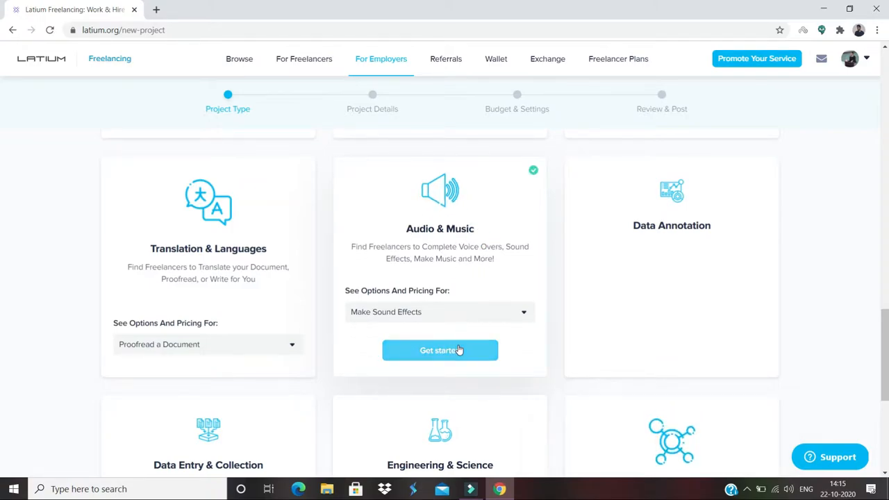
left_click(439, 350)
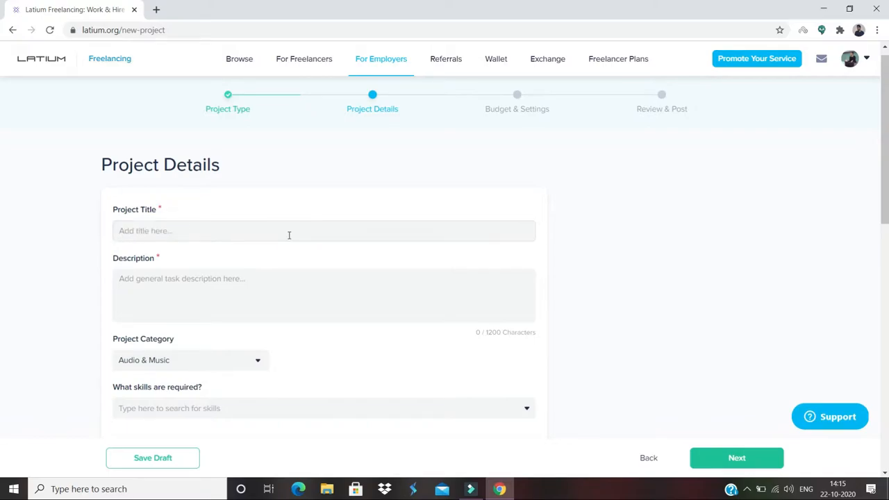
Enter "make lyrical video for my song" as the project title
type("make lyrical video for my song")
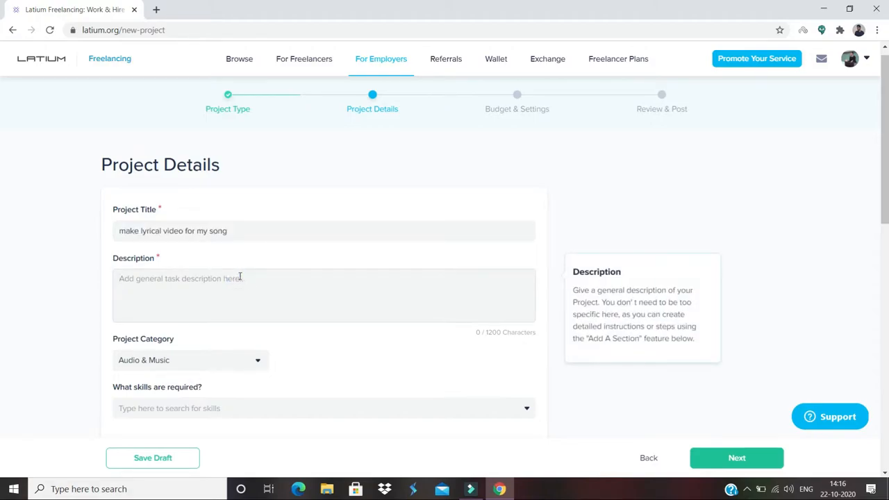
type("make lyrical video for my song")
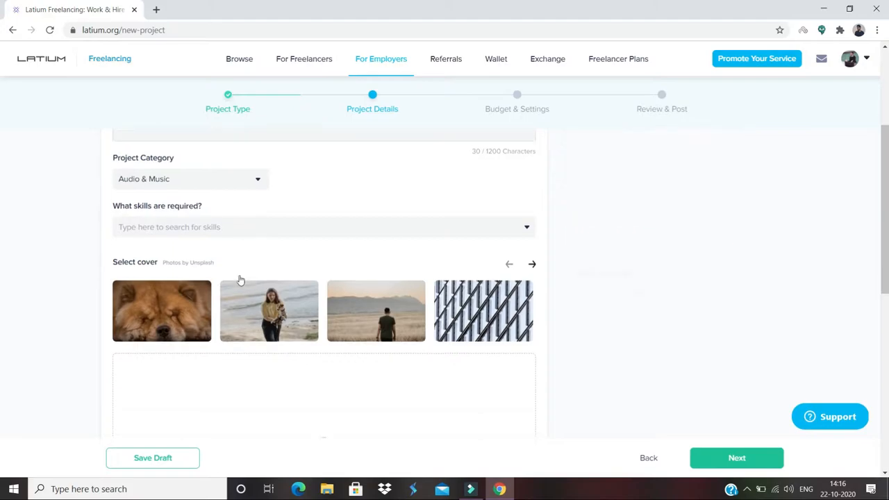
Search skills for "vid" and pick the angled corner stock photo as the cover
scroll("down", 3)
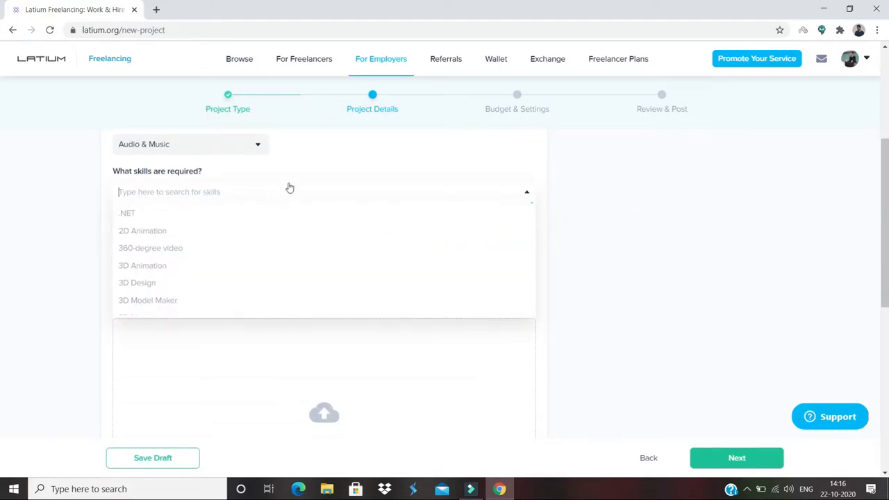
type("vid")
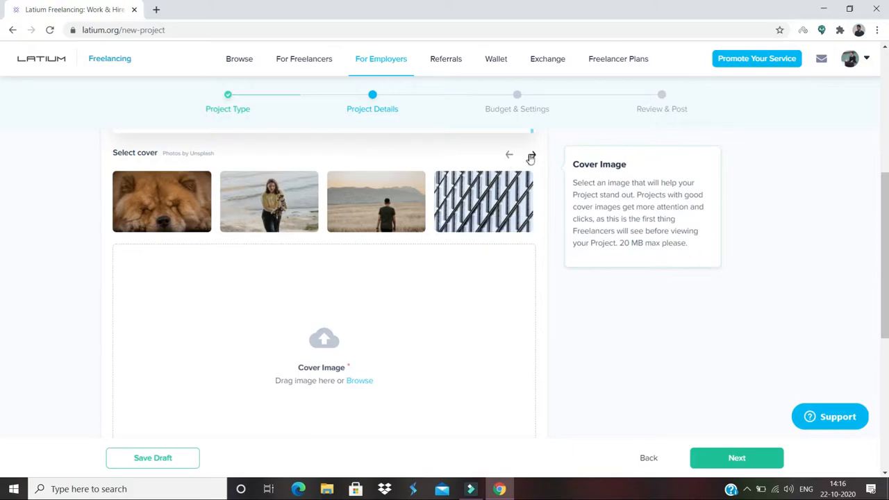
left_click(531, 154)
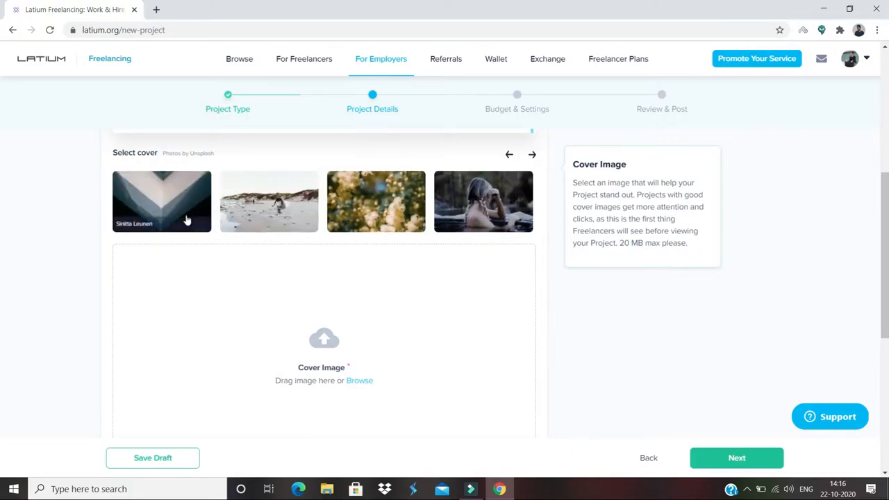
left_click(161, 202)
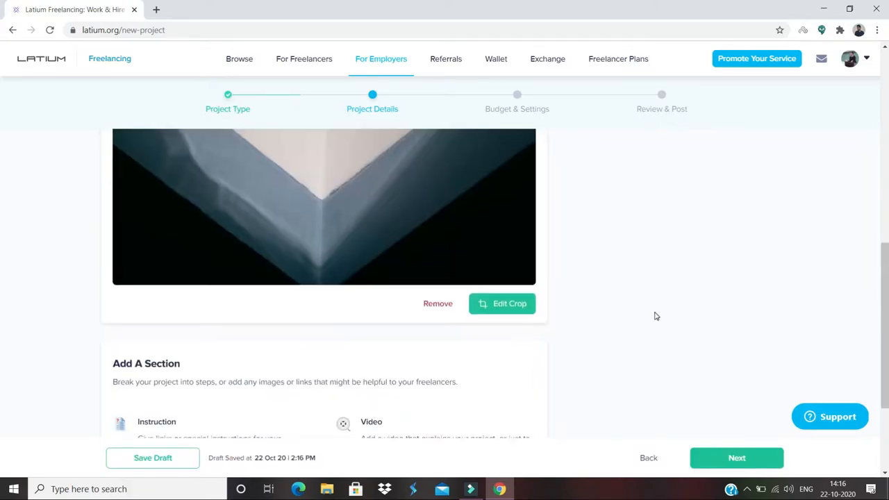
Add an Instruction section: the song will be provided after you start
scroll("down", 3)
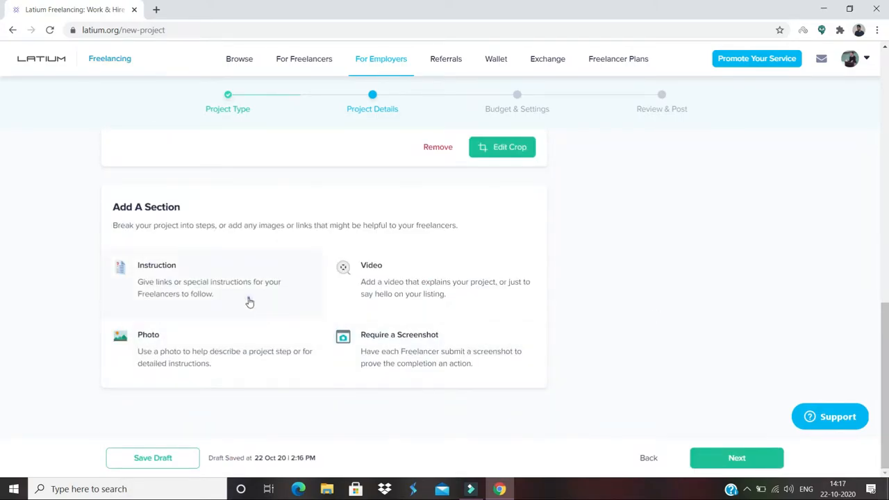
left_click(155, 278)
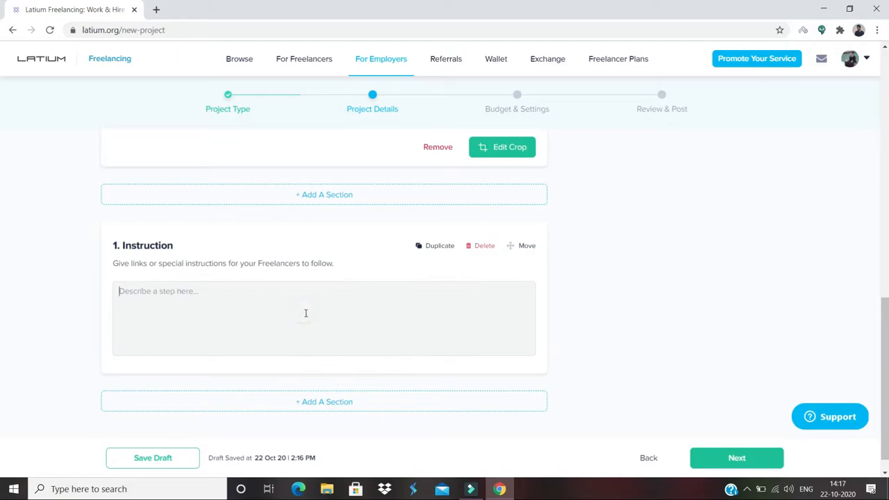
type("the")
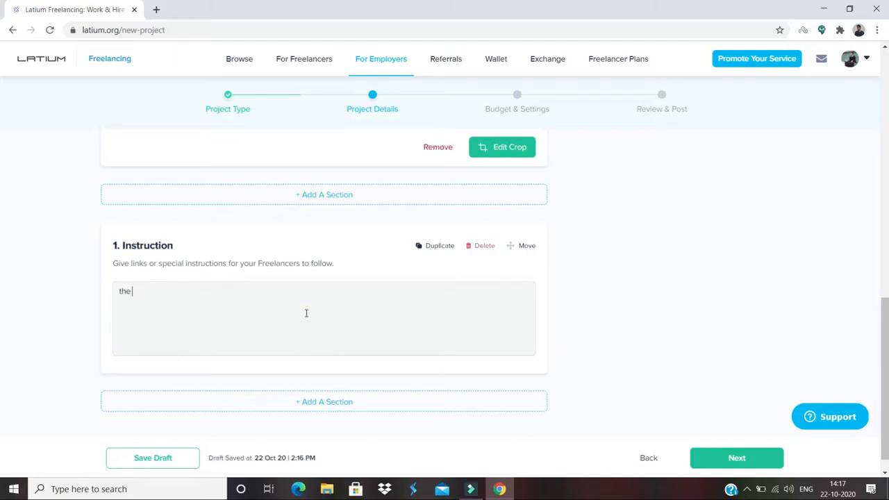
type("song will be provided to you after")
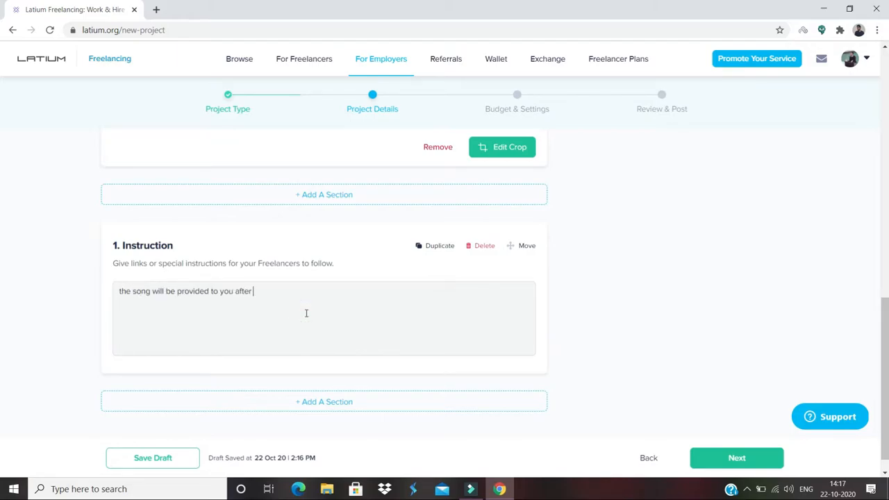
type("you start working on the project")
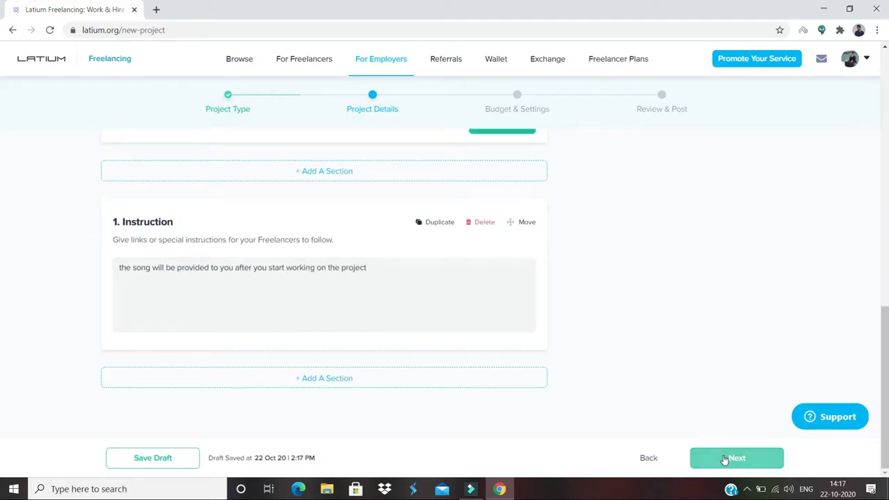
In Budget & Settings, set 5 freelancers at $10 each ($50 total) with one week to complete
left_click(736, 458)
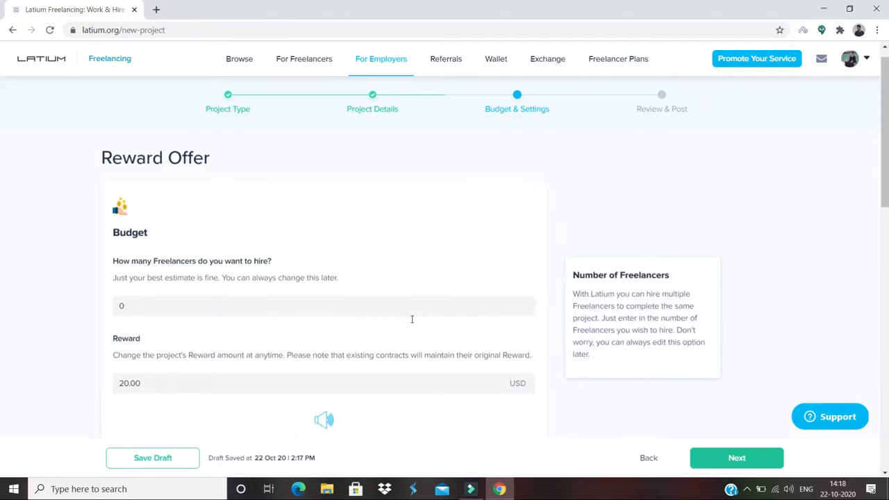
type("5")
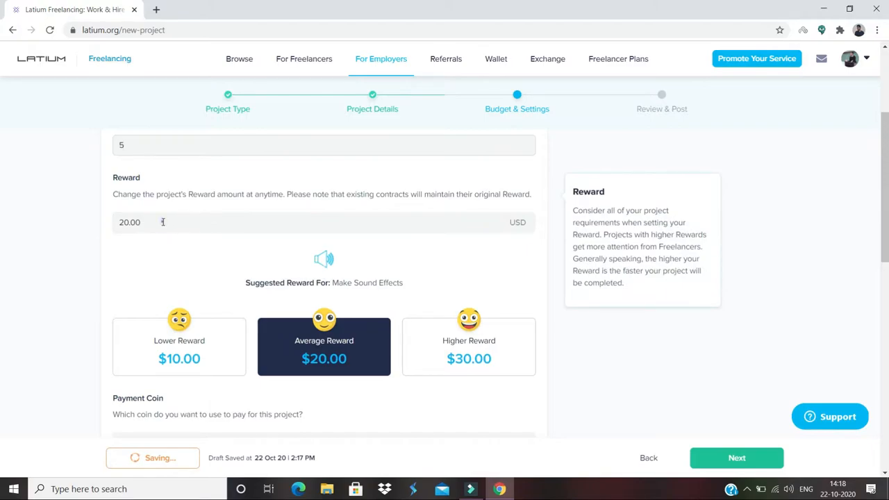
type("2")
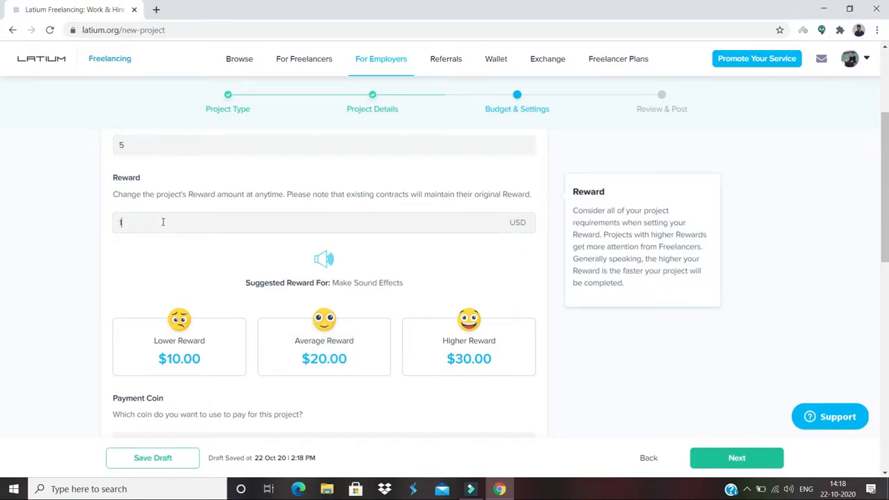
scroll("down", 3)
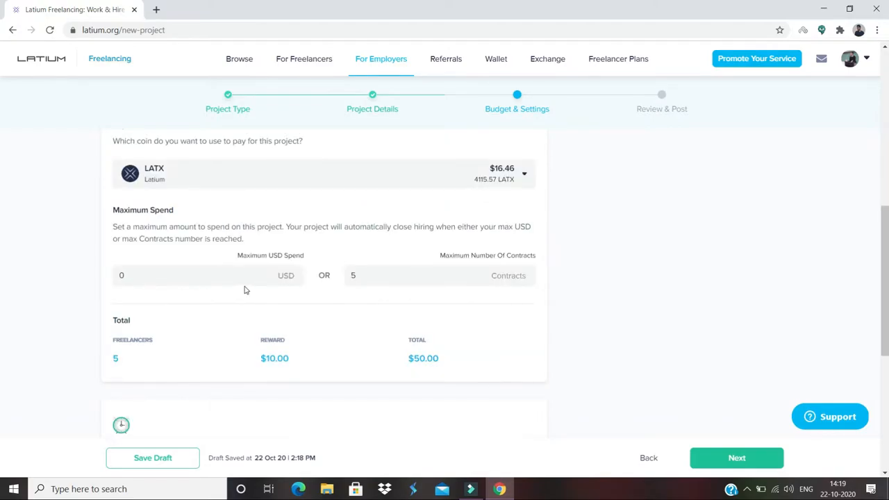
scroll("down", 3)
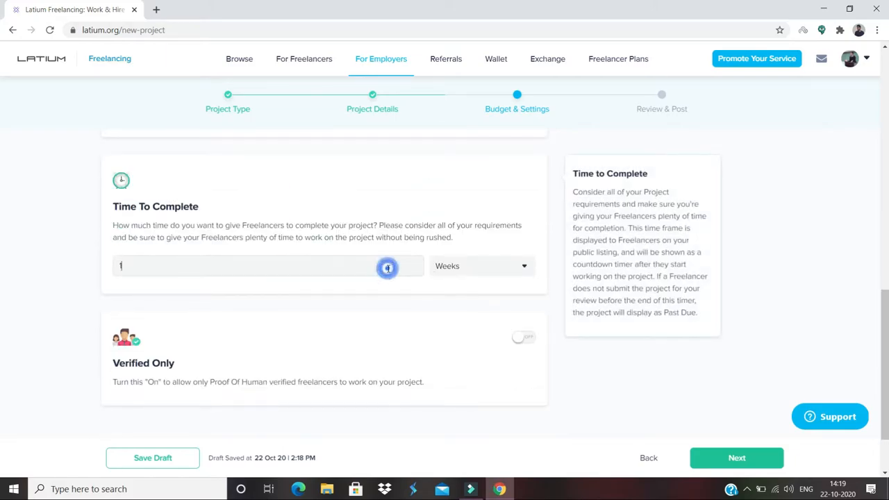
scroll("down", 3)
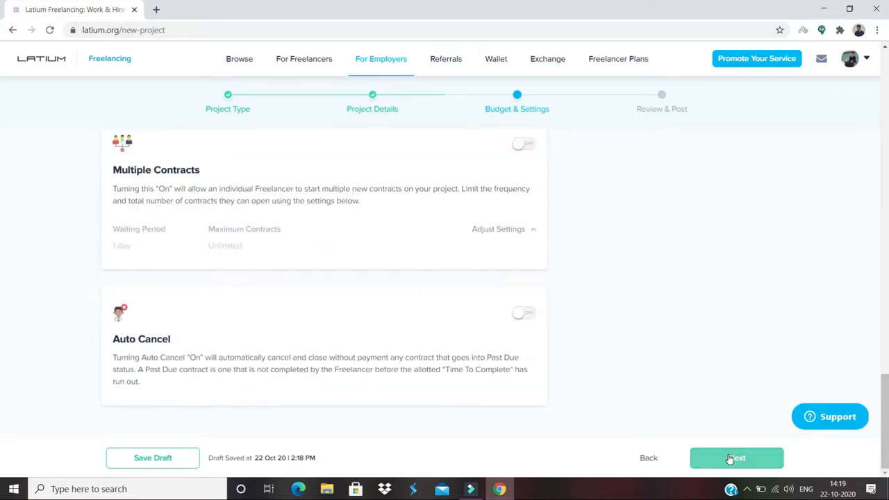
Move to Review & Post and publish the project, landing on its contract dashboard
left_click(736, 459)
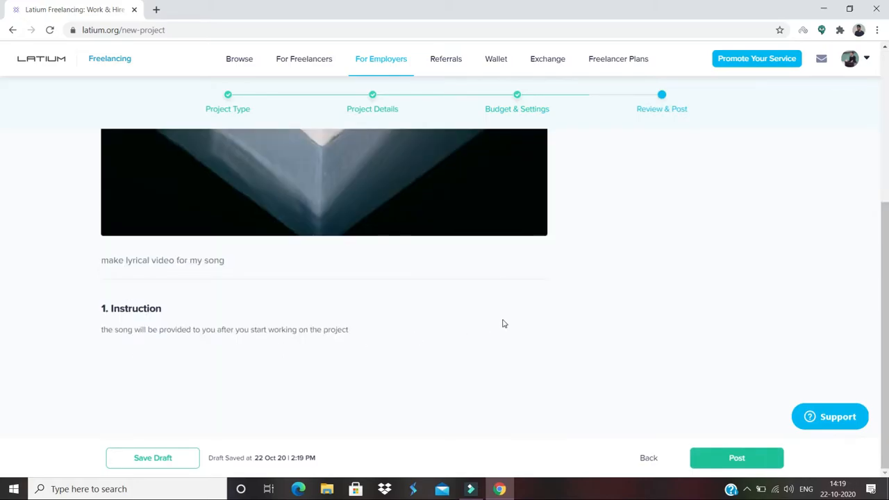
mouse_move(664, 425)
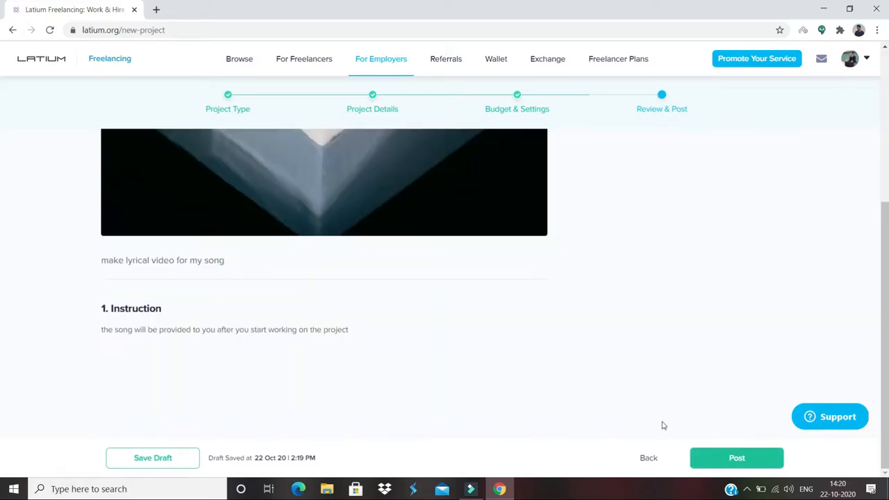
left_click(239, 58)
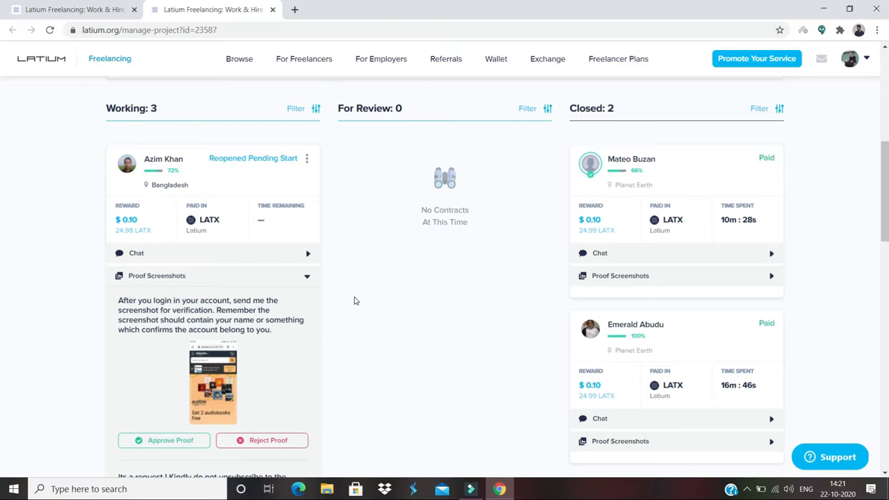
scroll("down", 3)
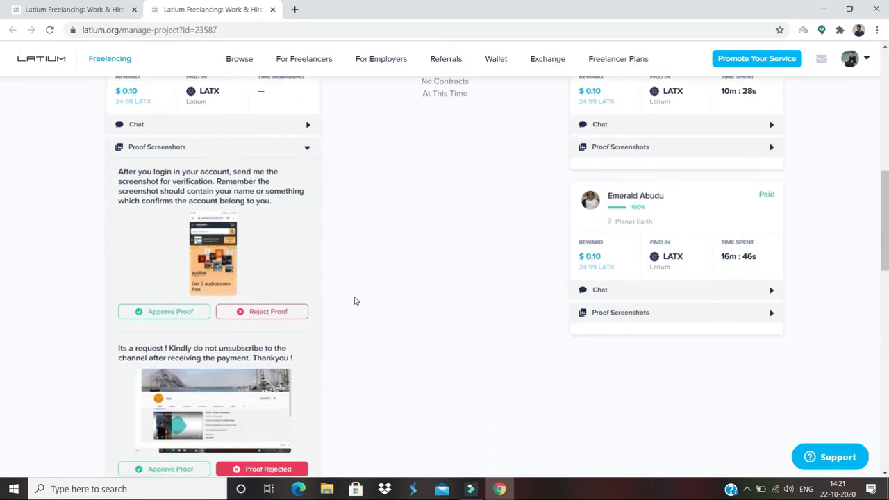
left_click(309, 204)
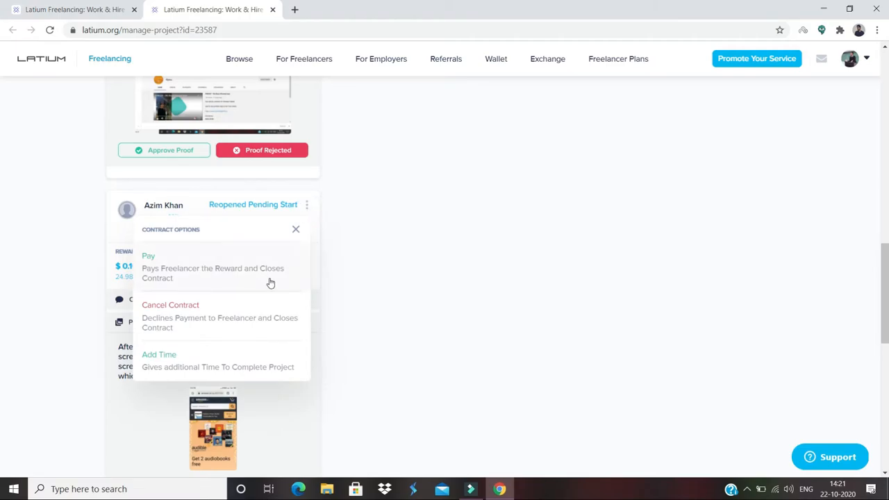
mouse_move(198, 314)
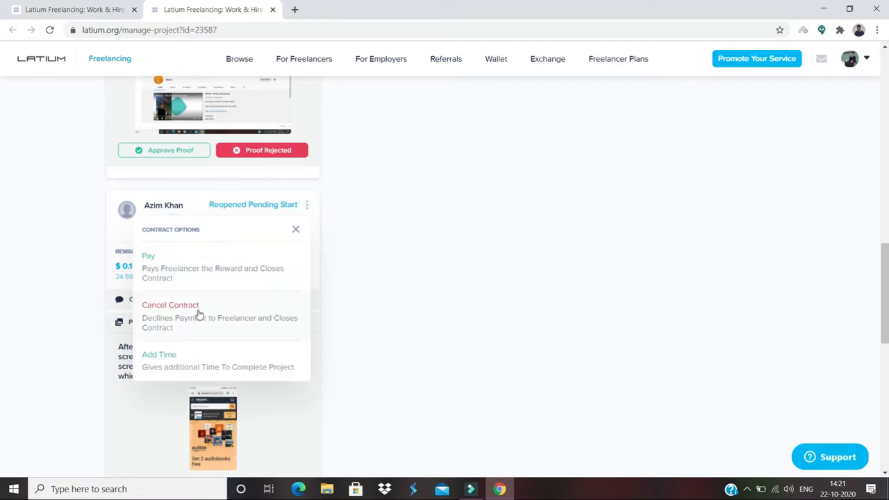
mouse_move(228, 325)
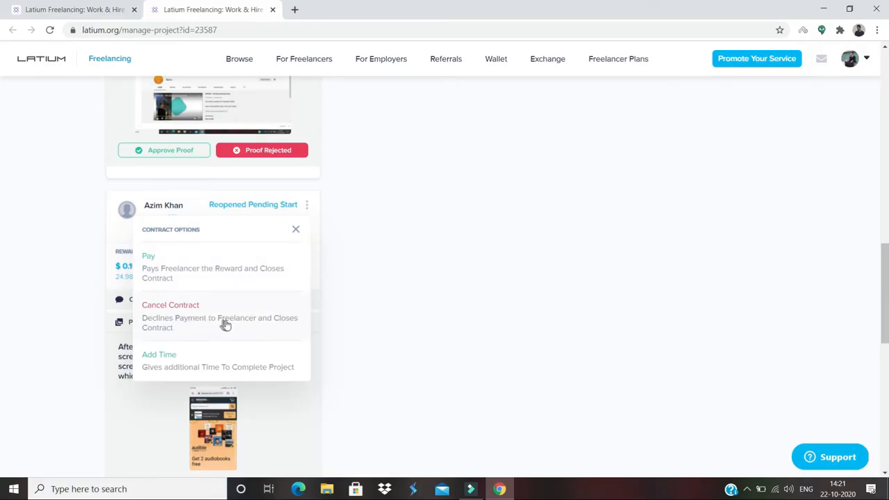
mouse_move(228, 325)
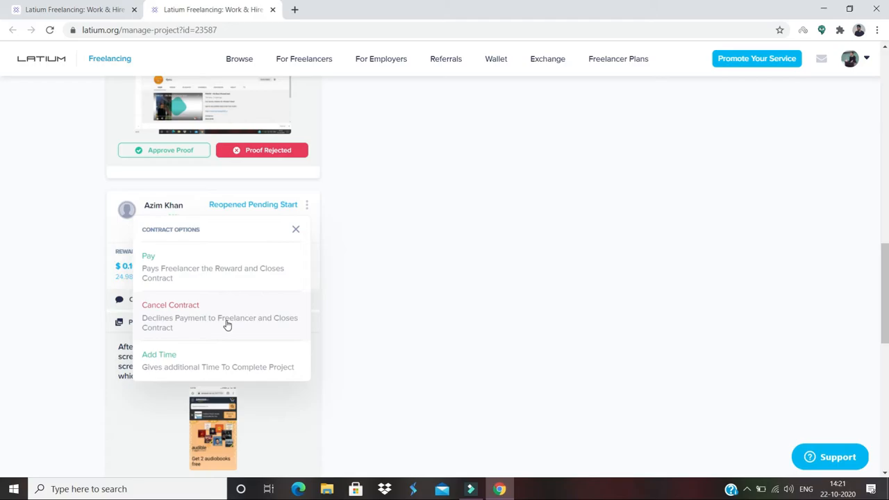
mouse_move(230, 361)
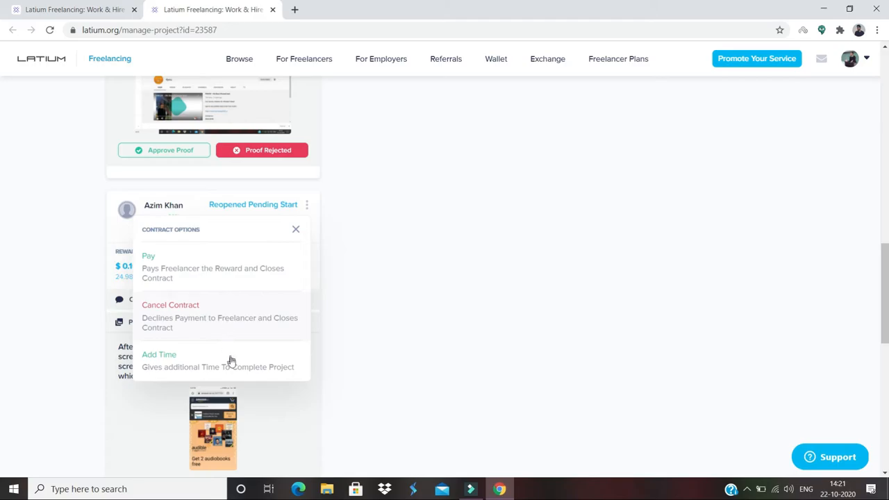
left_click(294, 229)
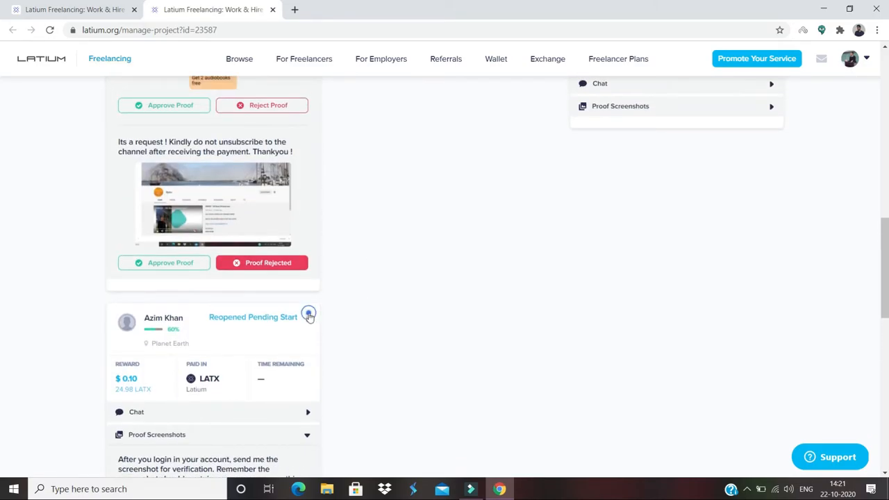
left_click(309, 314)
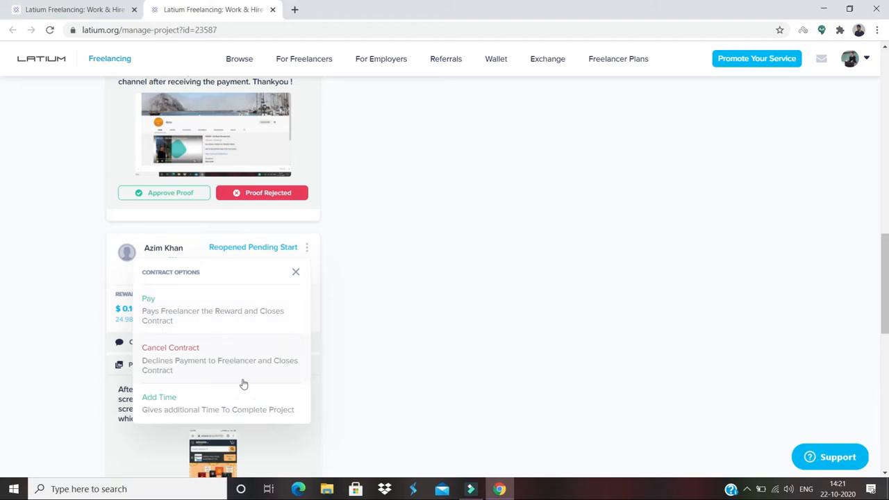
mouse_move(250, 381)
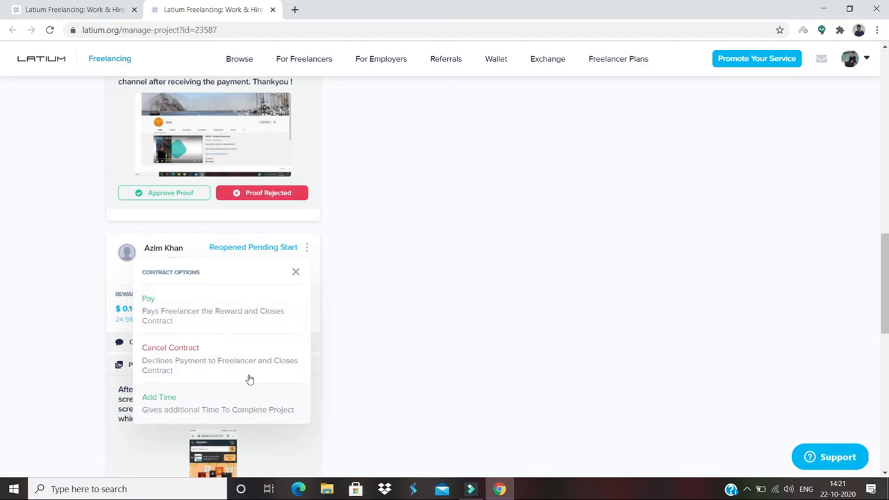
mouse_move(253, 373)
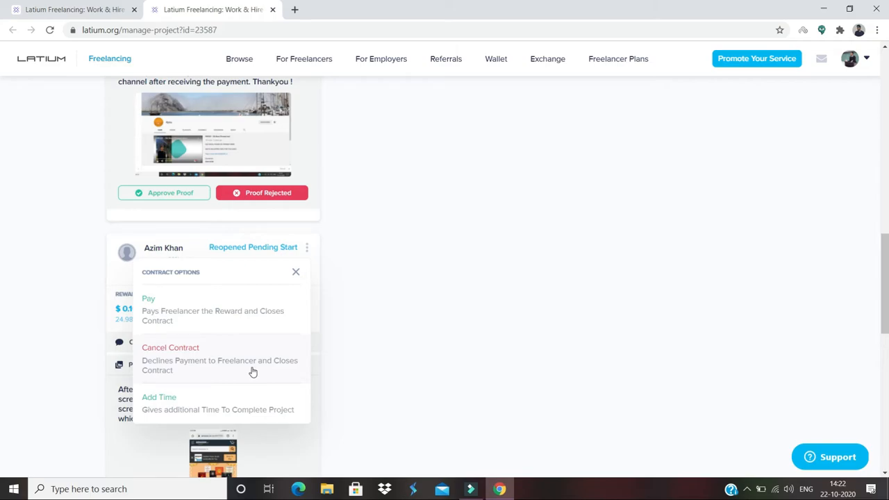
mouse_move(312, 350)
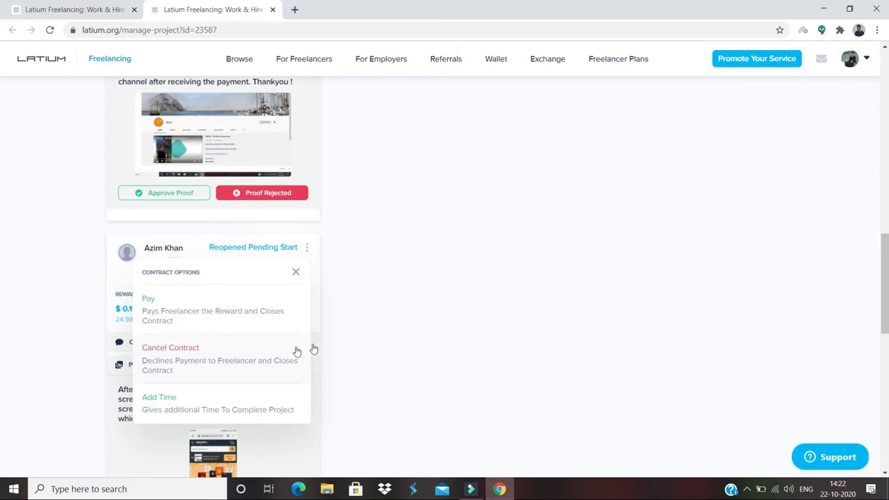